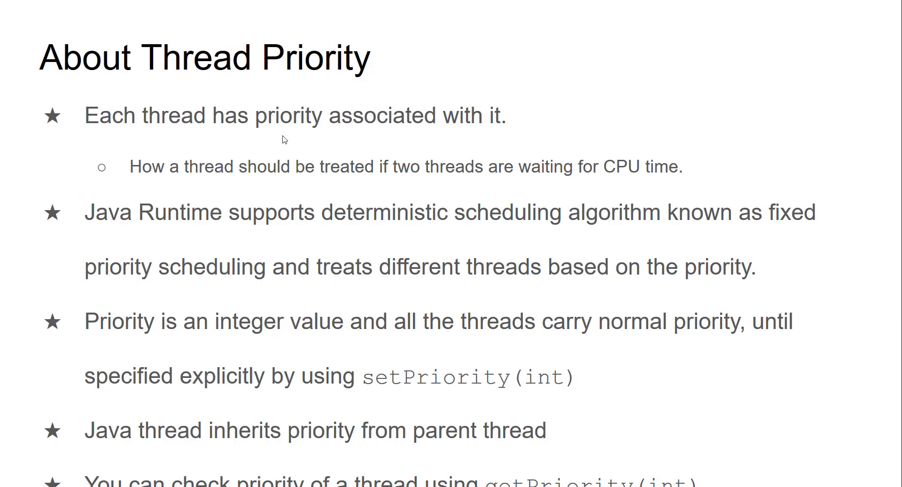
Step: Underline the CPU-time sub-bullet and the deterministic fixed priority scheduling phrase in ink
left_click_drag(231, 183, 523, 181)
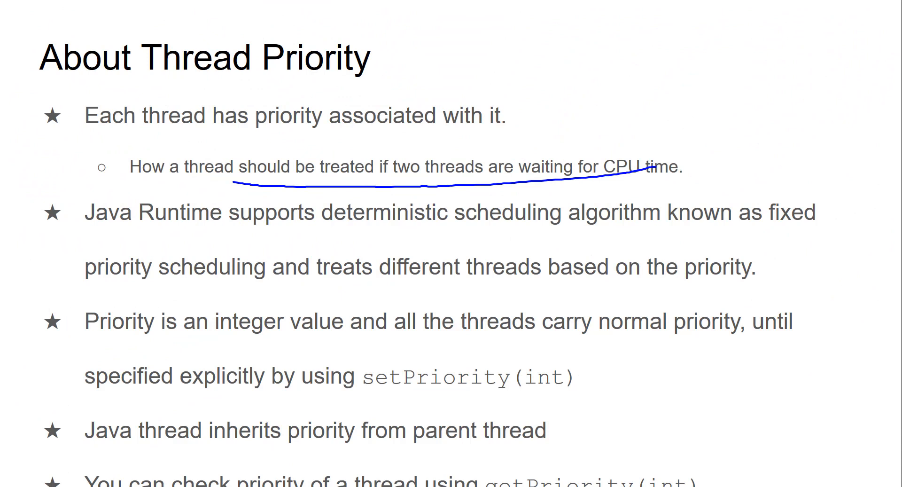
left_click_drag(178, 230, 472, 225)
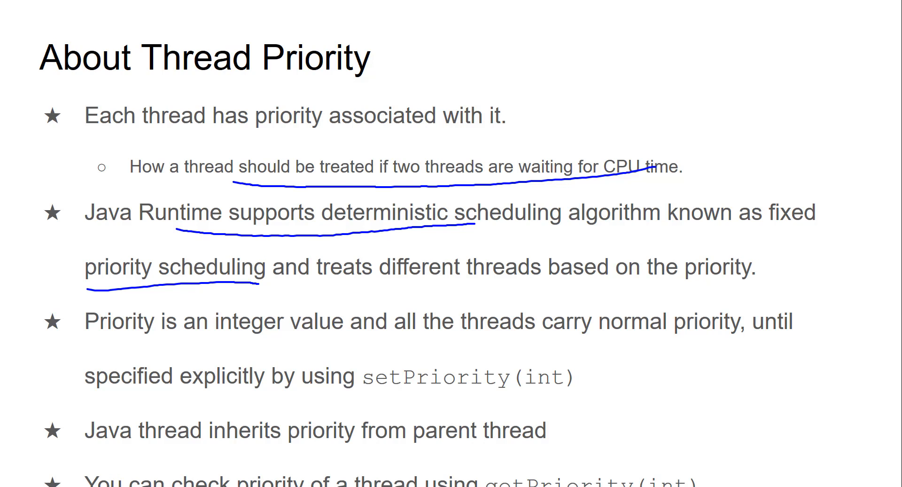
Step: Ink-mark the 'Java thread inherits priority from parent thread' bullet on the slide
left_click_drag(146, 294, 38, 345)
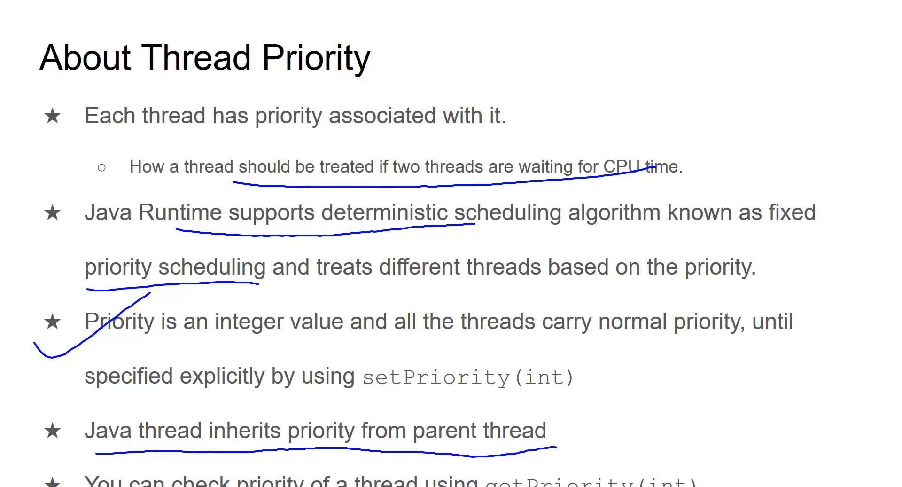
mouse_move(559, 454)
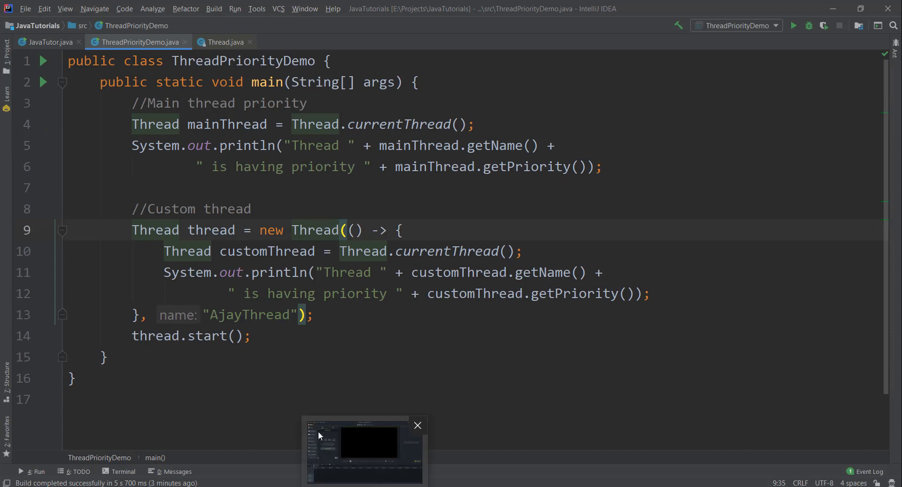
Step: Review the mainThread and AjayThread code, then run ThreadPriorityDemo showing priority 5 for both
left_click(417, 425)
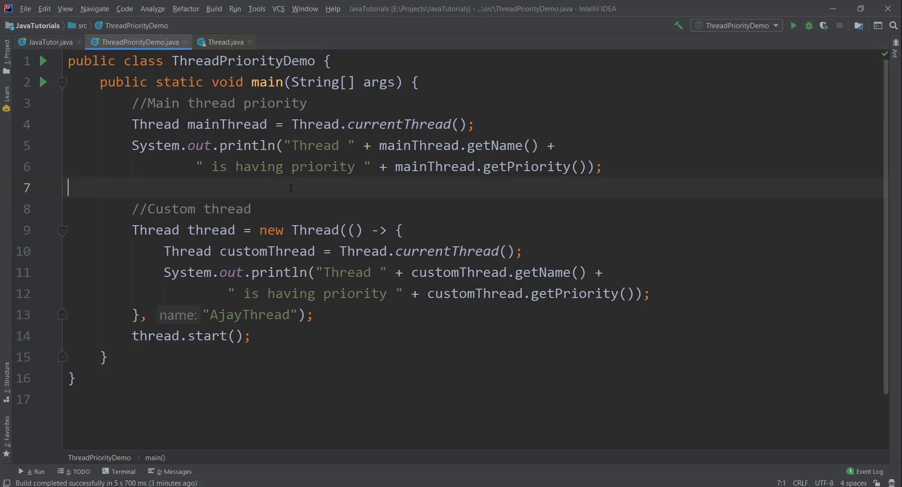
double_click(225, 124)
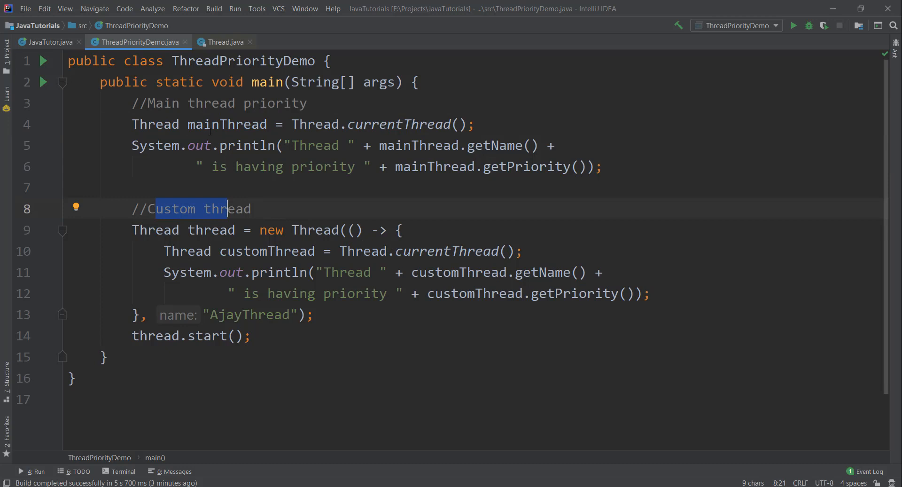
left_click(387, 125)
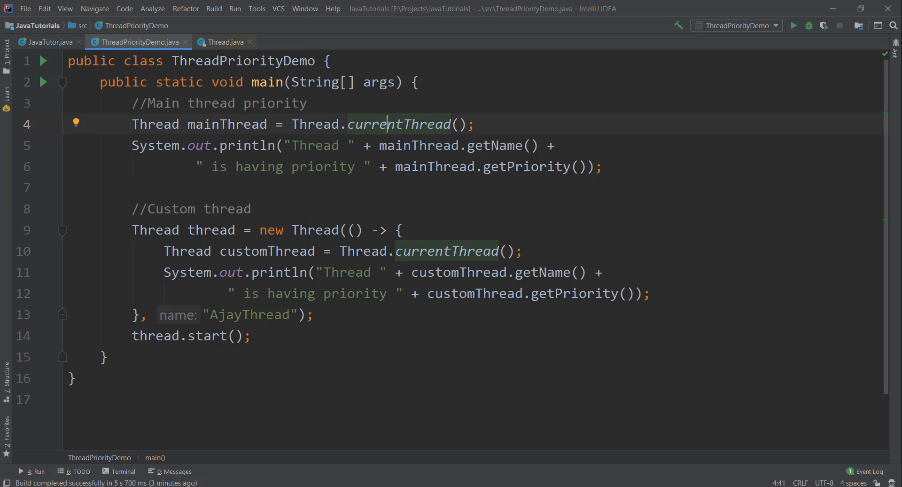
double_click(226, 124)
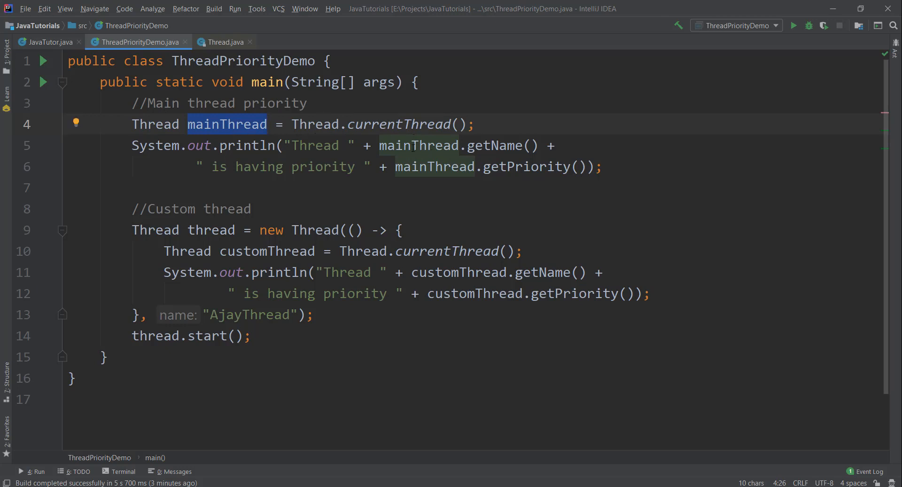
double_click(493, 145)
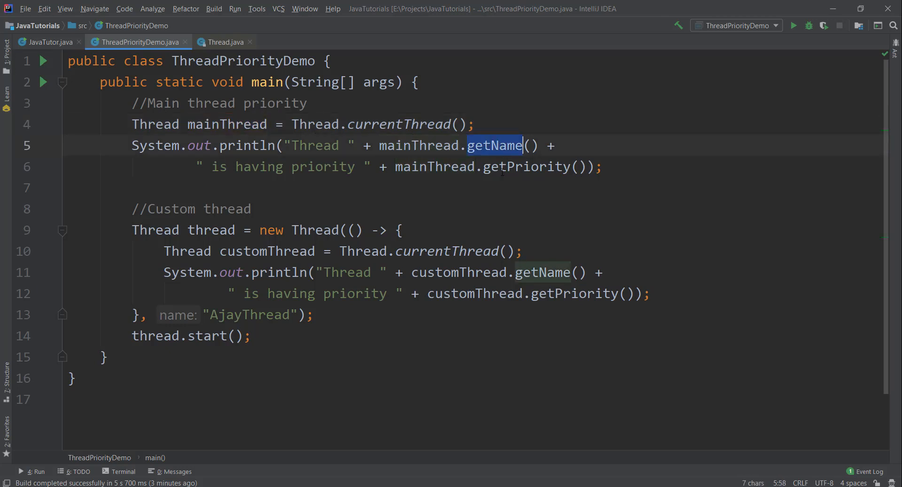
double_click(170, 208)
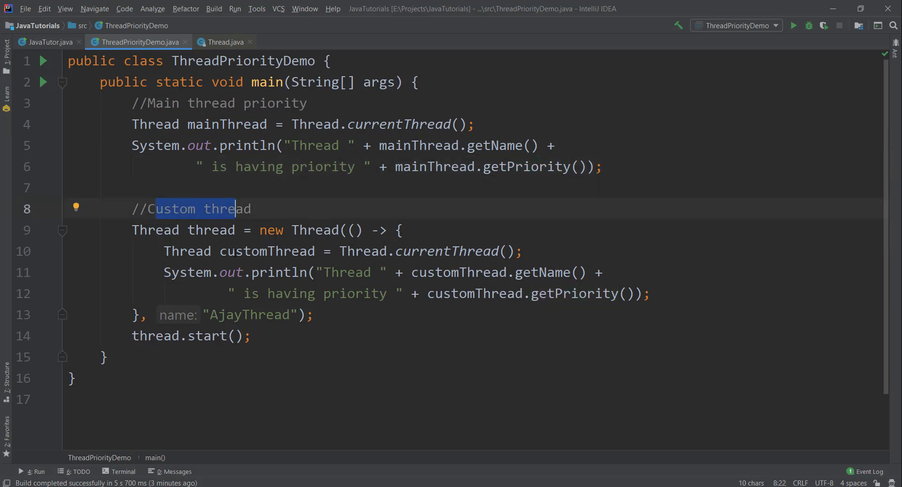
left_click(372, 294)
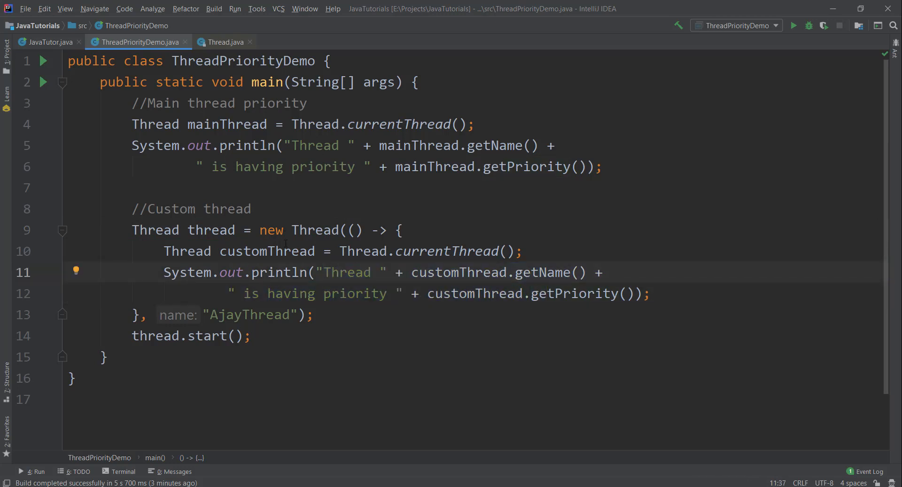
mouse_move(418, 203)
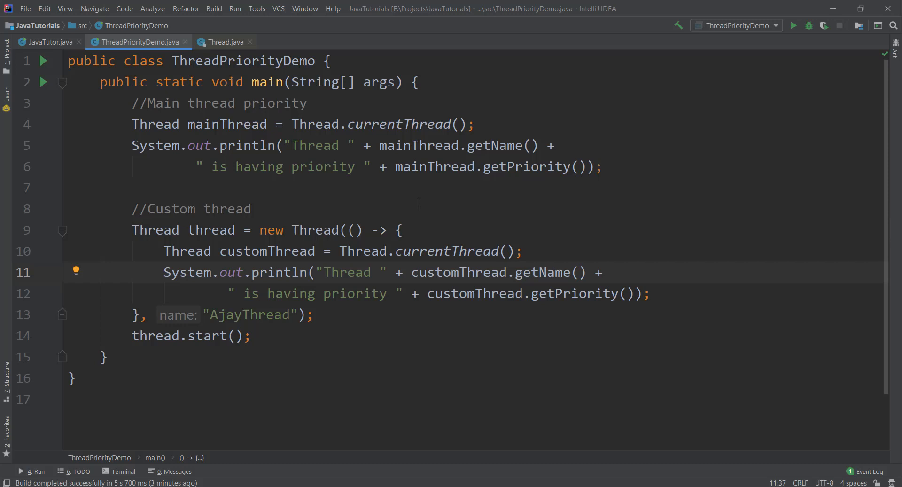
left_click(69, 188)
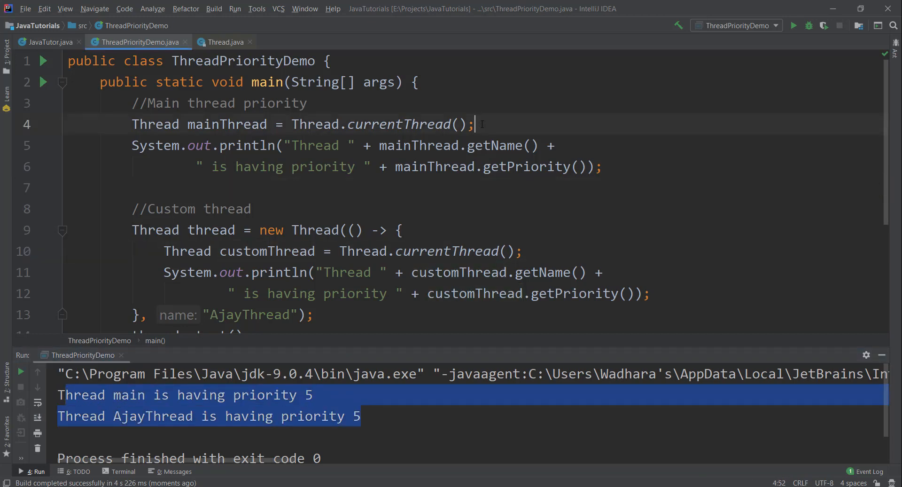
Step: Add mainThread.setPriority(Thread.MAX_PRIORITY) below the mainThread declaration
key("enter")
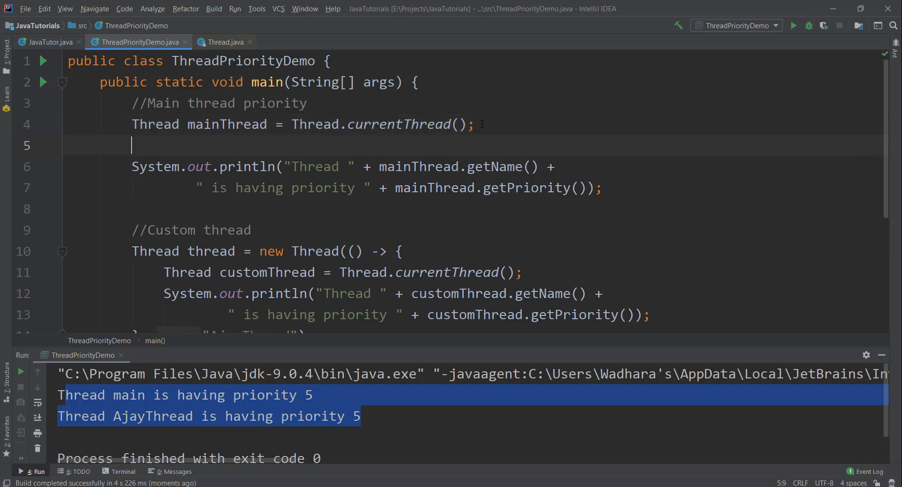
type("main.;")
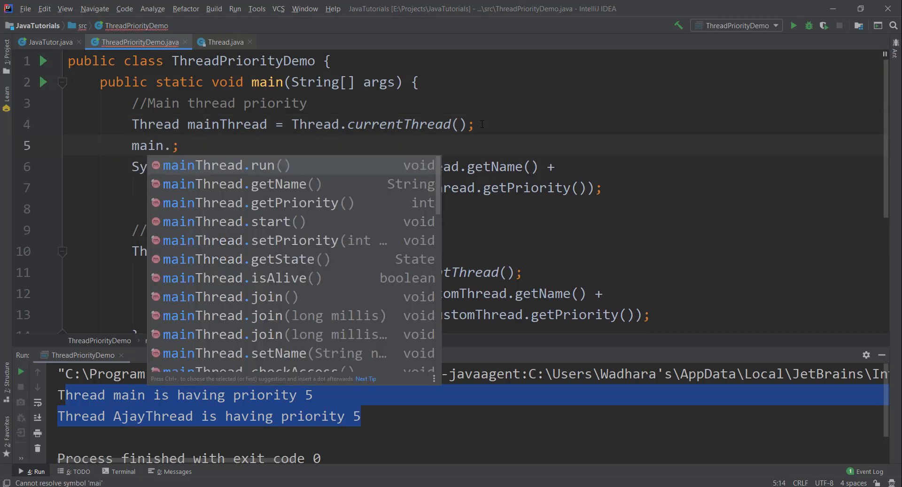
left_click(244, 241)
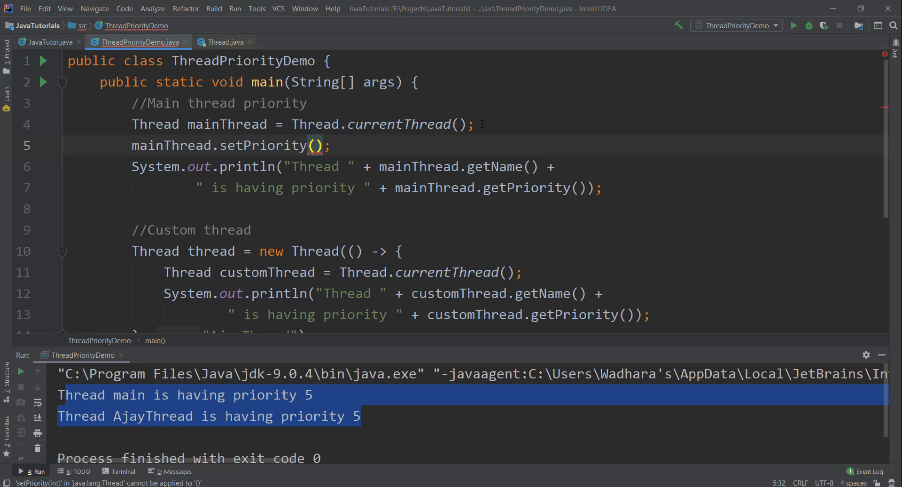
type("T")
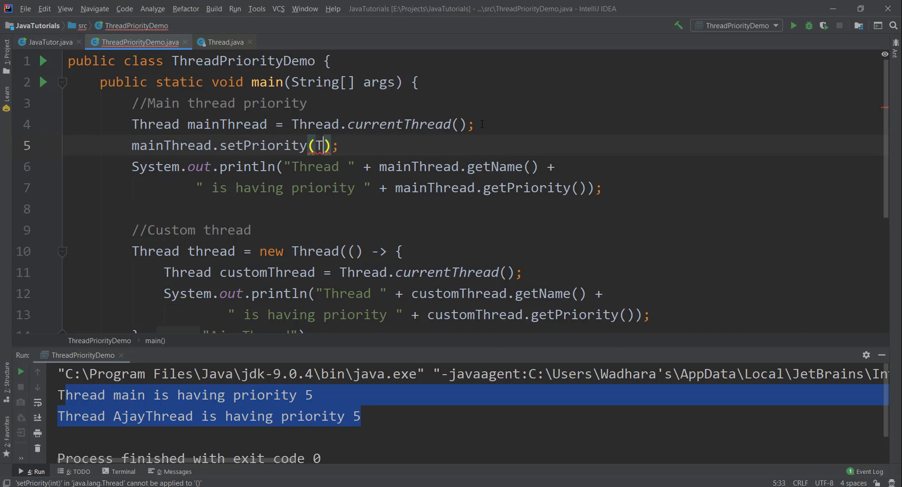
type("Thread.")
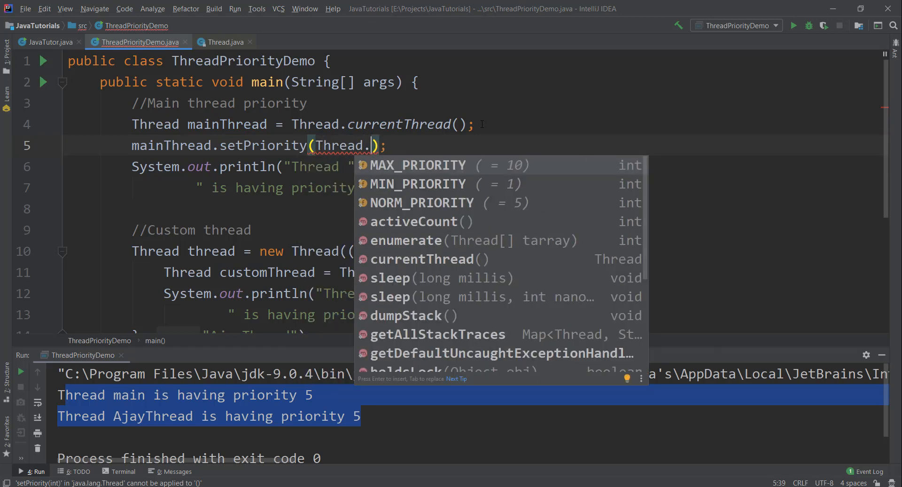
mouse_move(465, 177)
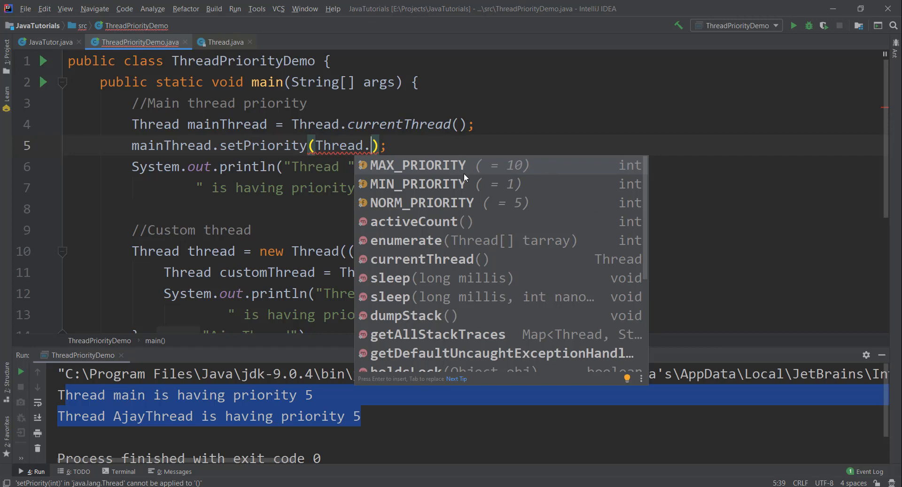
mouse_move(389, 170)
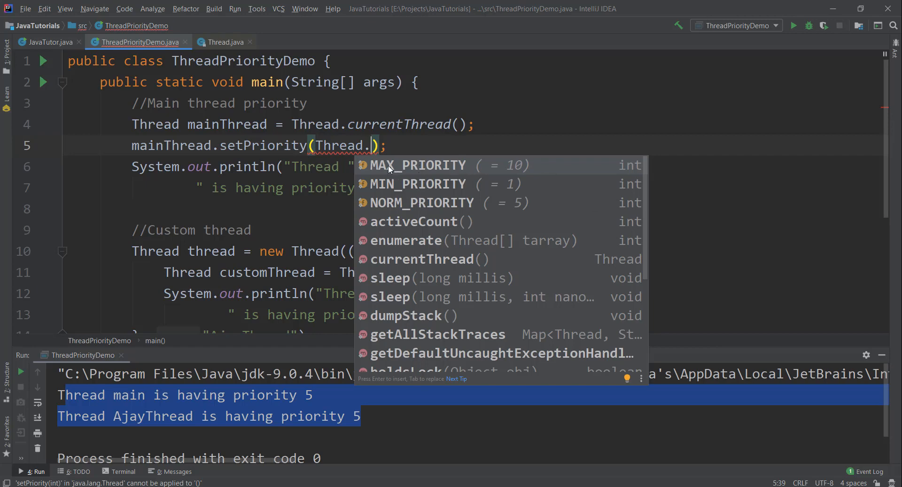
mouse_move(375, 190)
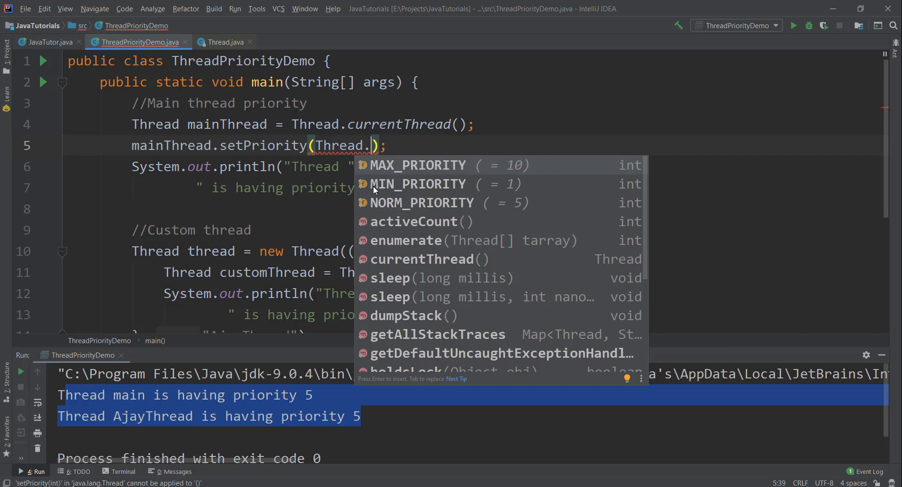
mouse_move(391, 170)
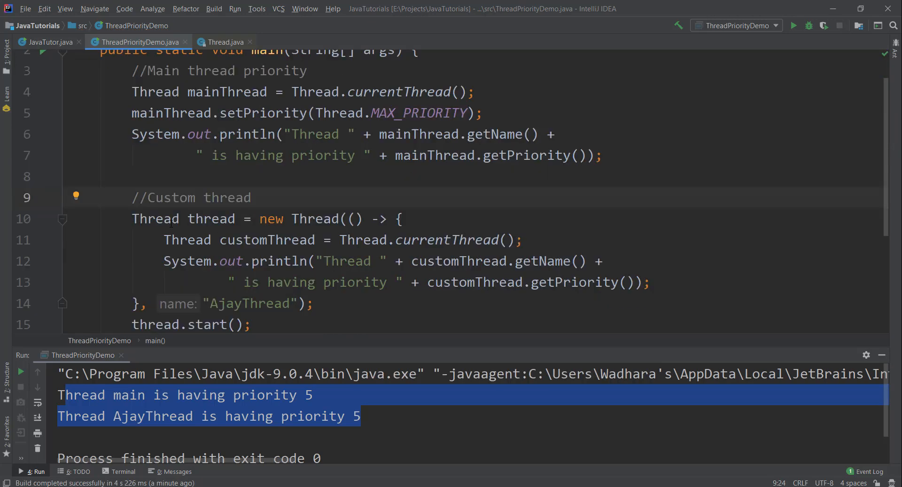
Step: Rerun ThreadPriorityDemo so main and AjayThread both report priority 10
scroll("up", 3)
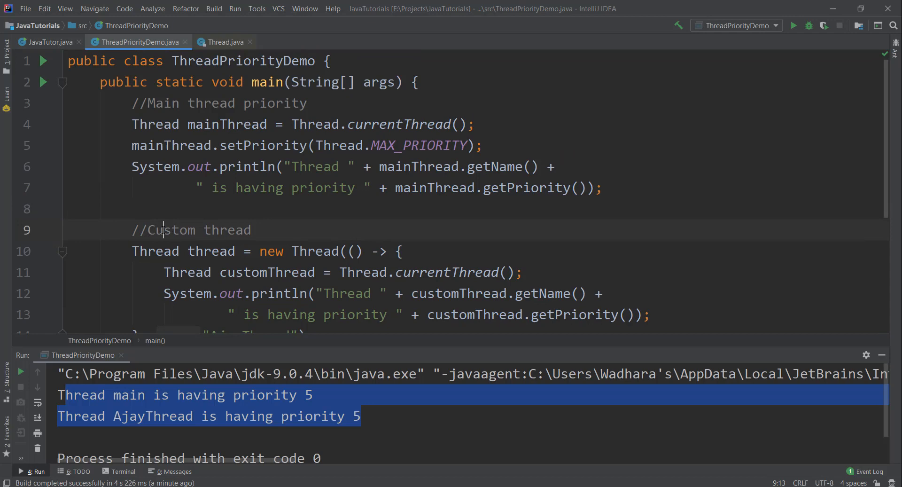
double_click(171, 229)
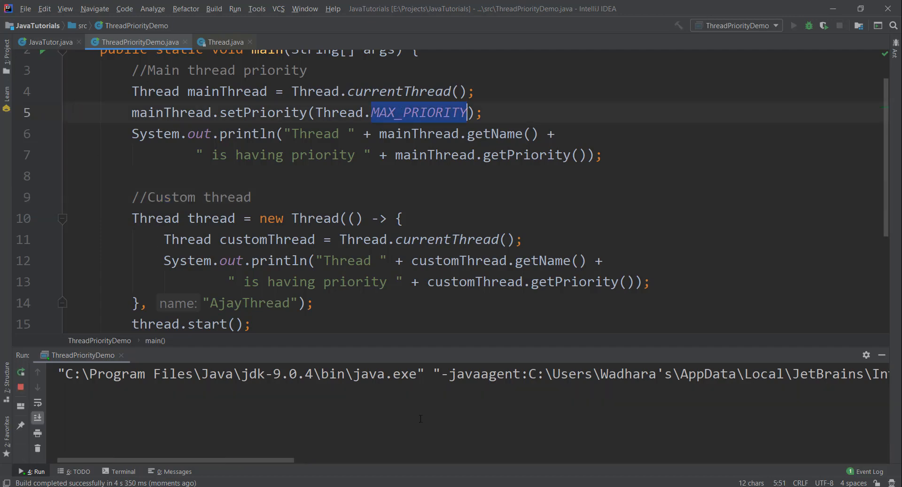
left_click(792, 25)
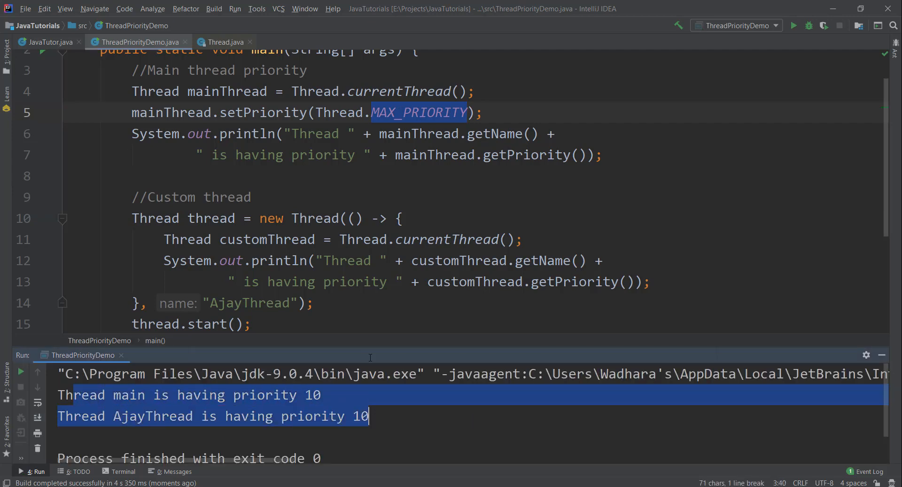
key("alt+tab")
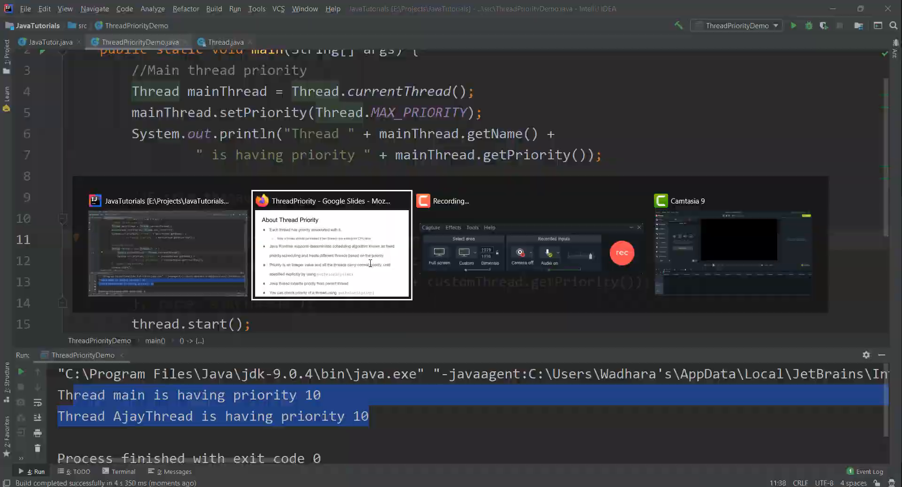
left_click(332, 244)
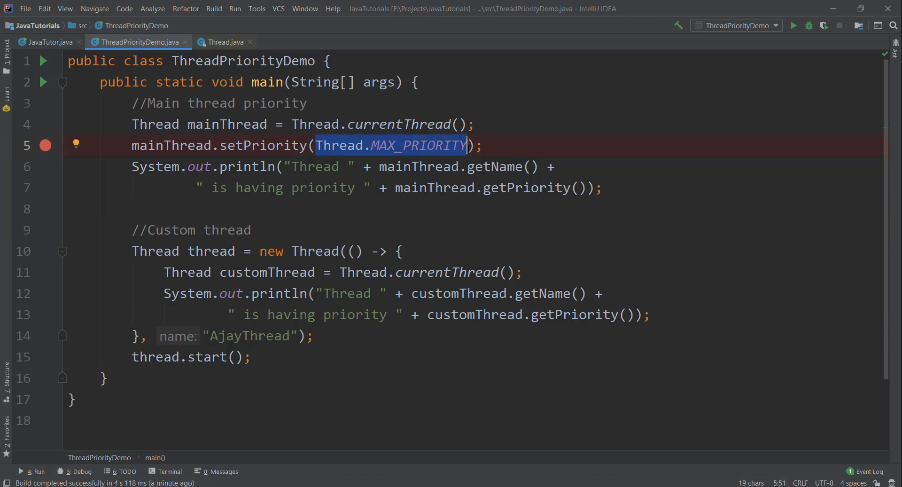
Step: Pass 1000 to setPriority and inspect Thread.java's range check throwing IllegalArgumentException
type("1000")
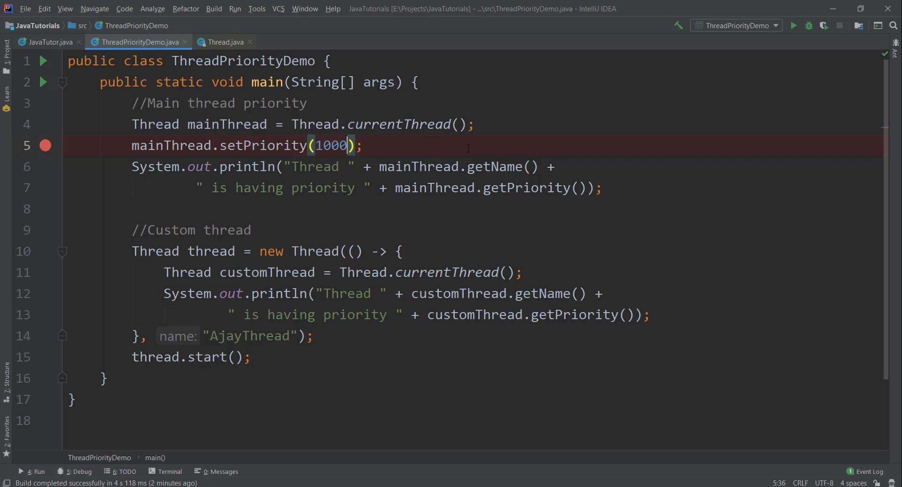
mouse_move(262, 145)
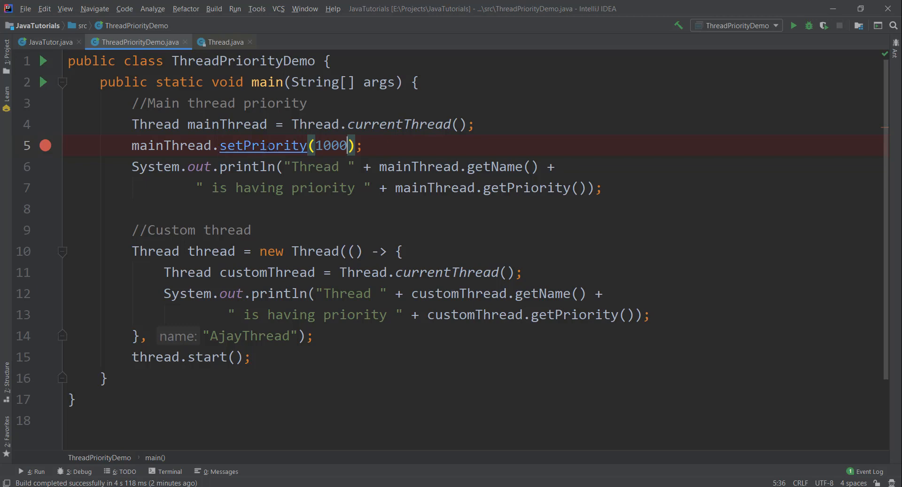
left_click(262, 146)
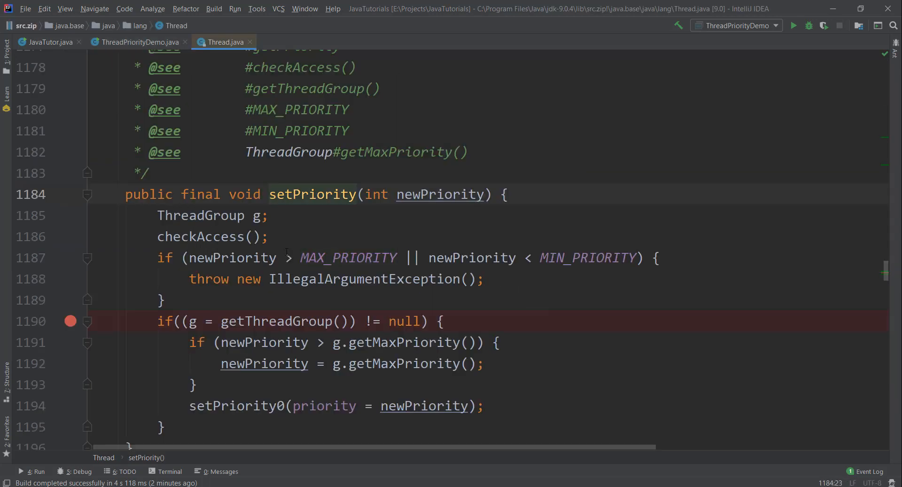
double_click(232, 257)
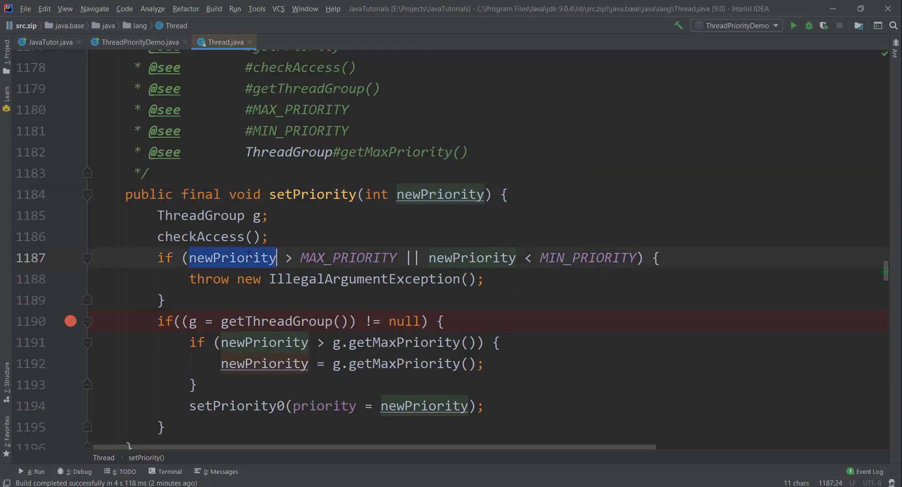
double_click(348, 257)
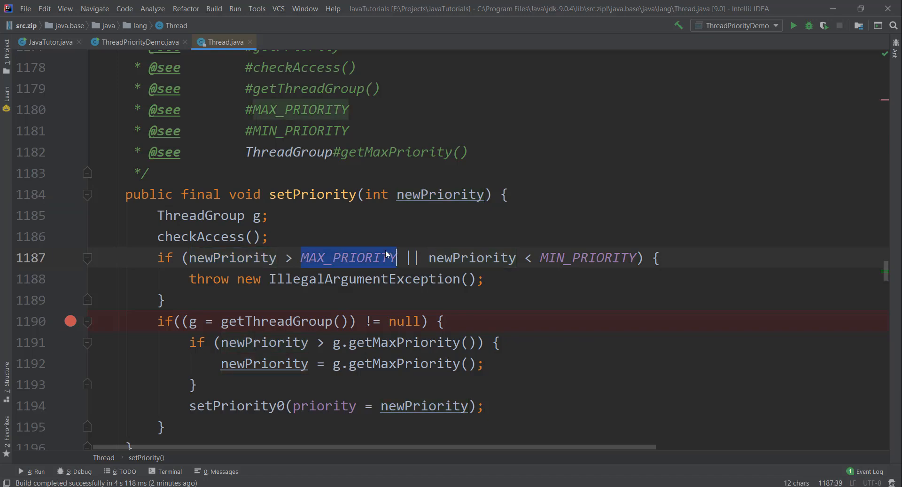
left_click(269, 278)
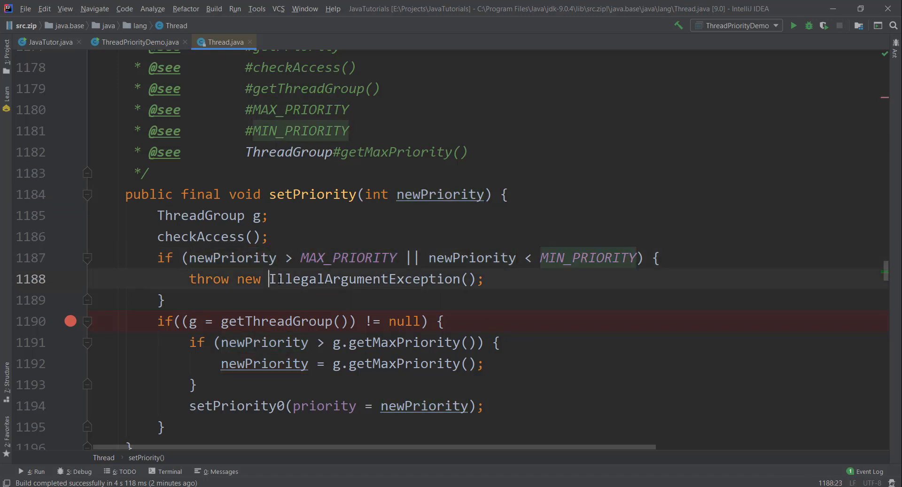
left_click(137, 42)
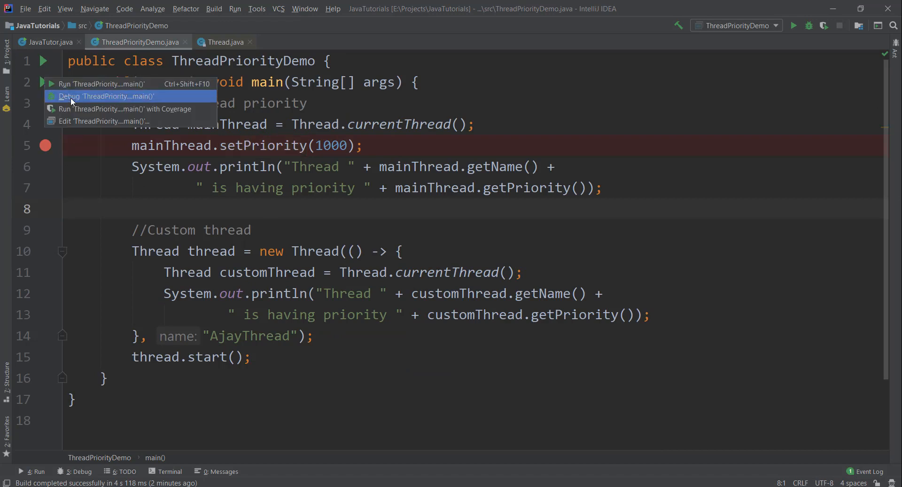
Step: Run ThreadPriorityDemo.main() from the gutter, producing IllegalArgumentException at line 5
left_click(103, 83)
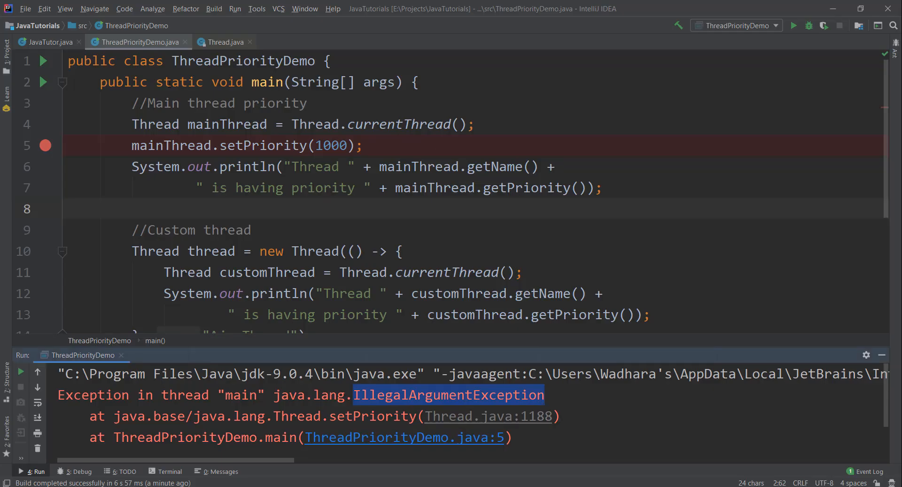
Step: In JavaTutor.java, highlight the writeDoc thread variable and the WriteDoc thread name
left_click(49, 42)
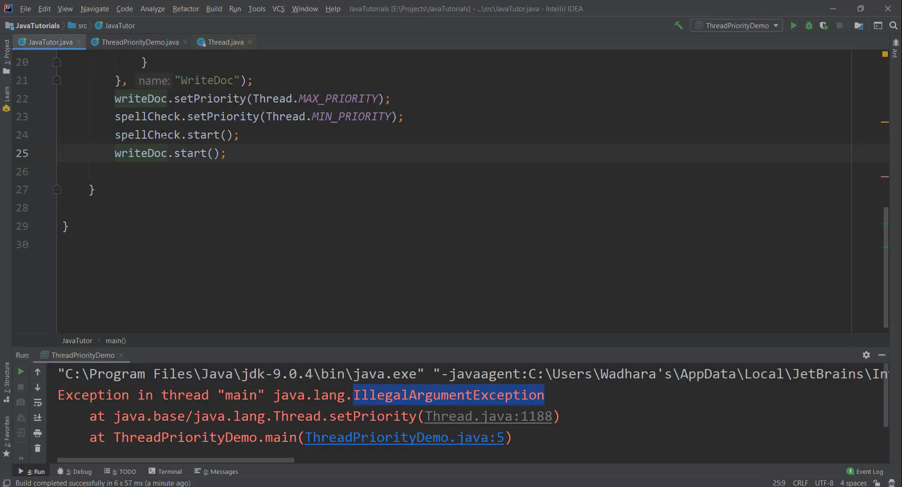
scroll("up", 3)
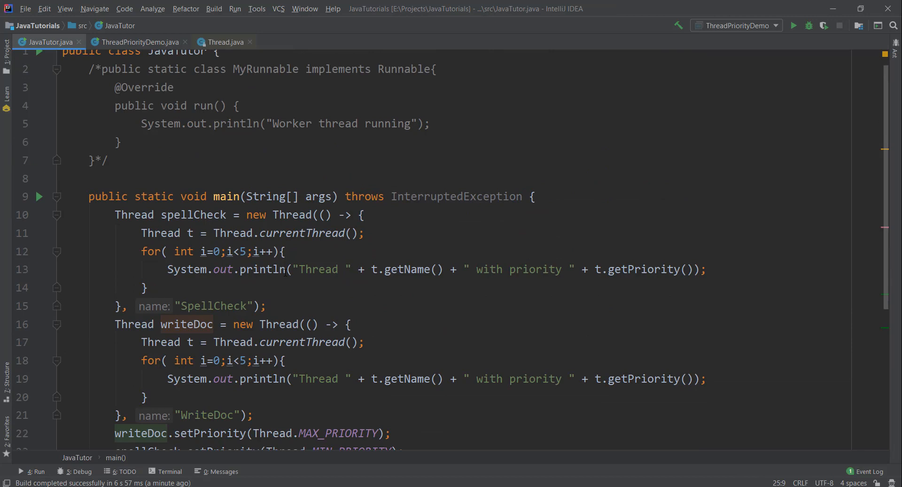
scroll("down", 3)
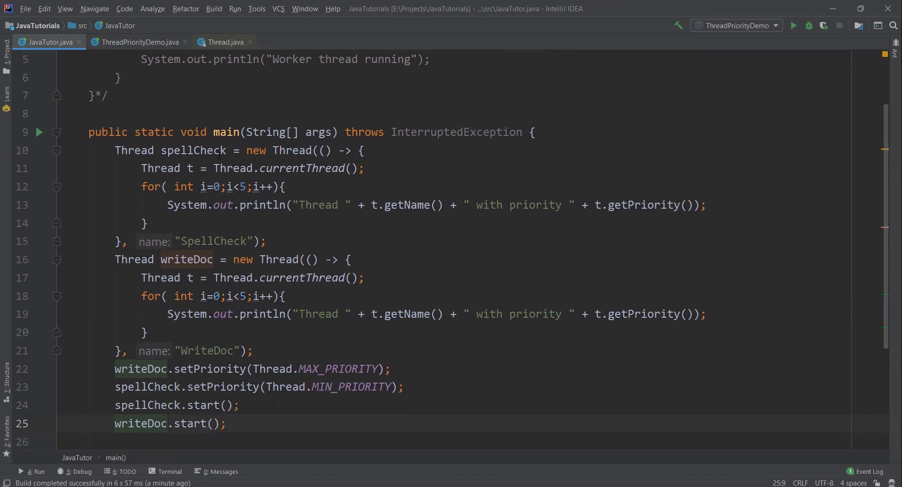
double_click(186, 259)
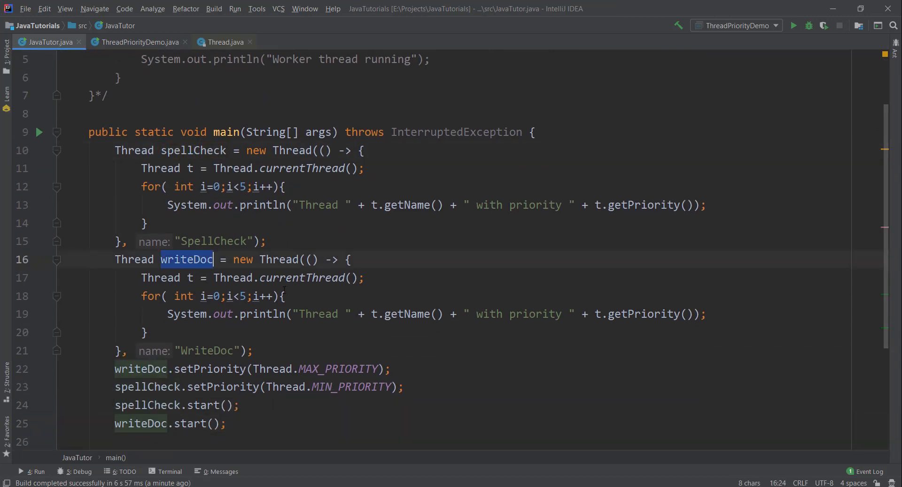
left_click(253, 350)
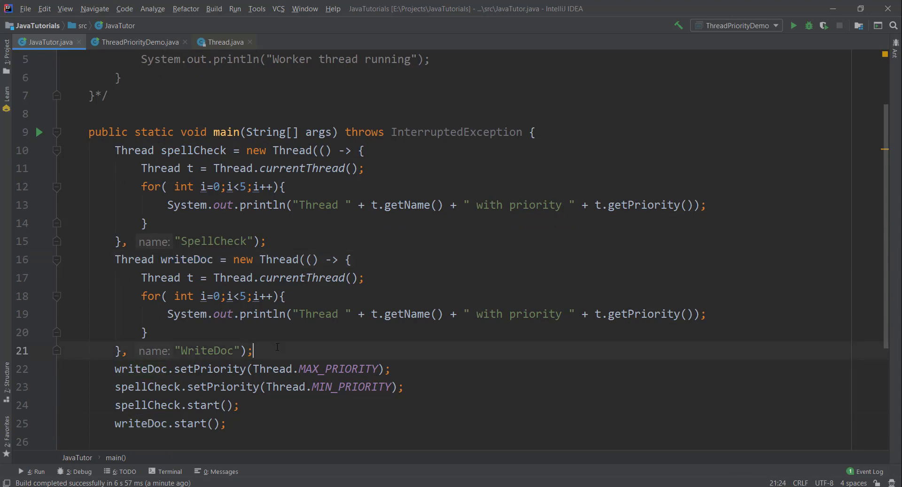
double_click(206, 351)
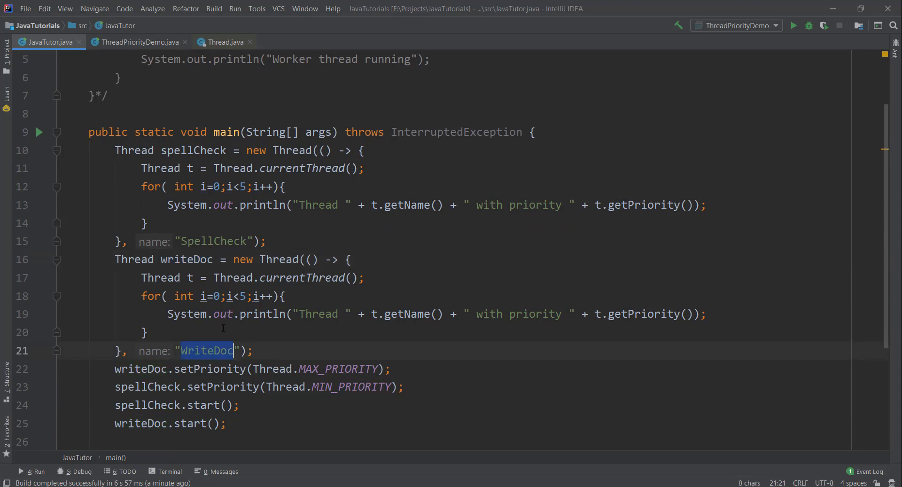
Step: Separate the SpellCheck MIN and WriteDoc MAX setPriority calls with surrounding blank lines
double_click(213, 241)
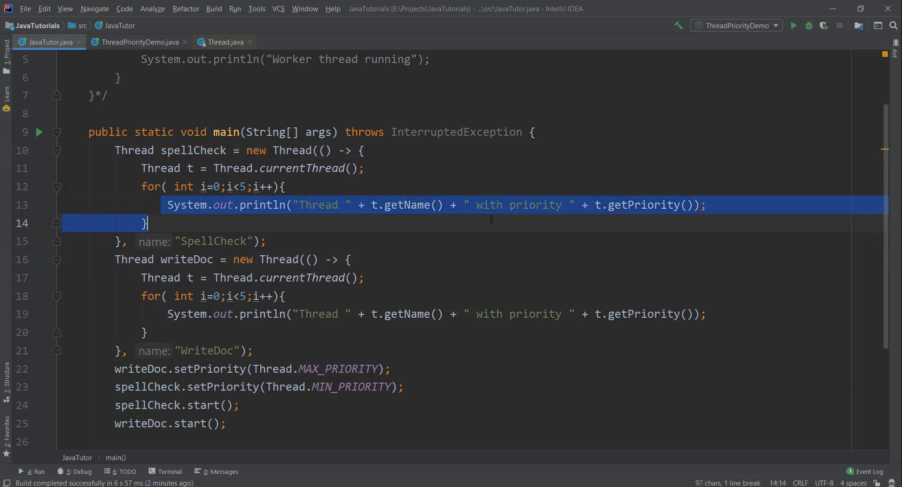
left_click(705, 205)
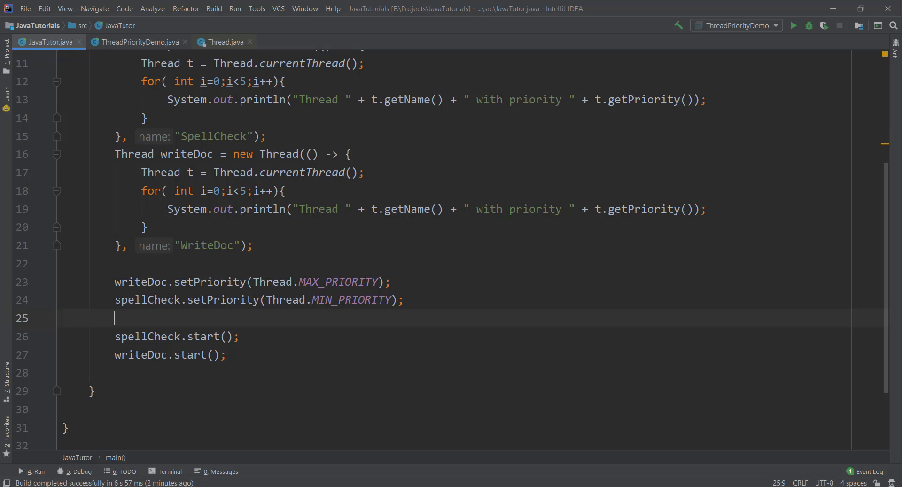
double_click(351, 299)
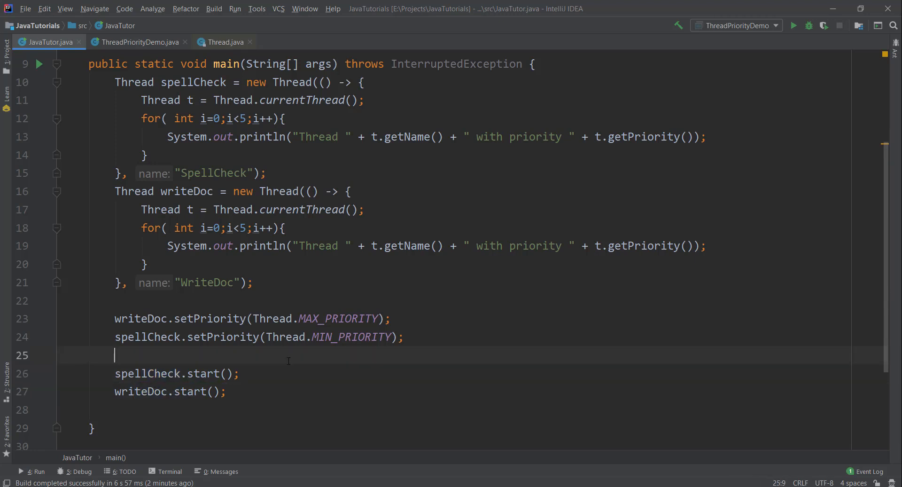
double_click(338, 354)
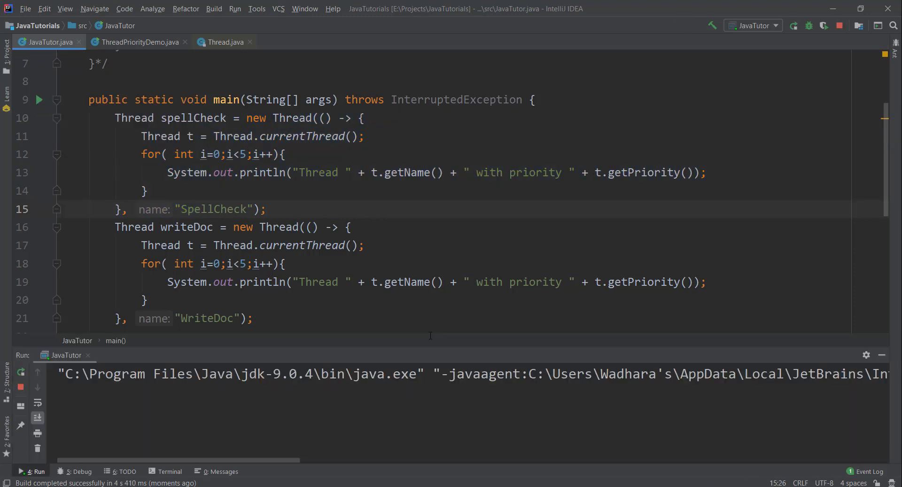
Step: Run JavaTutor, showing SpellCheck at priority 1, and scroll back up the code
left_click(792, 26)
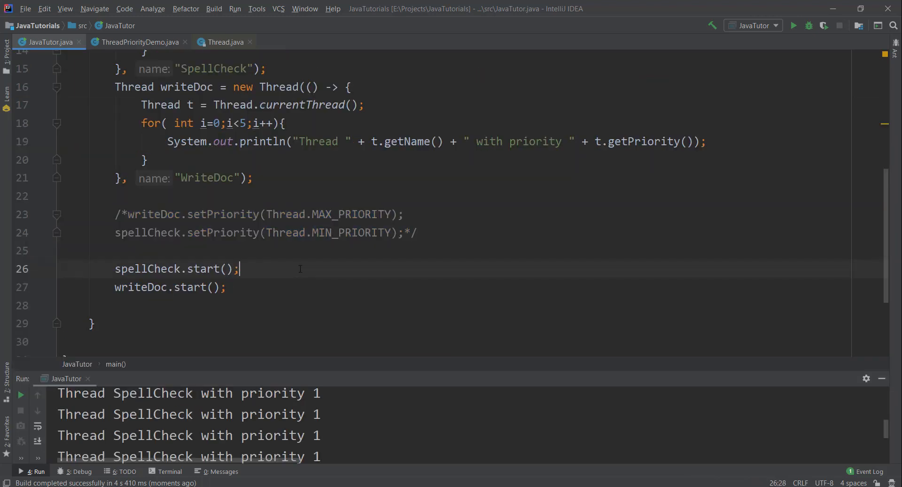
scroll("up", 3)
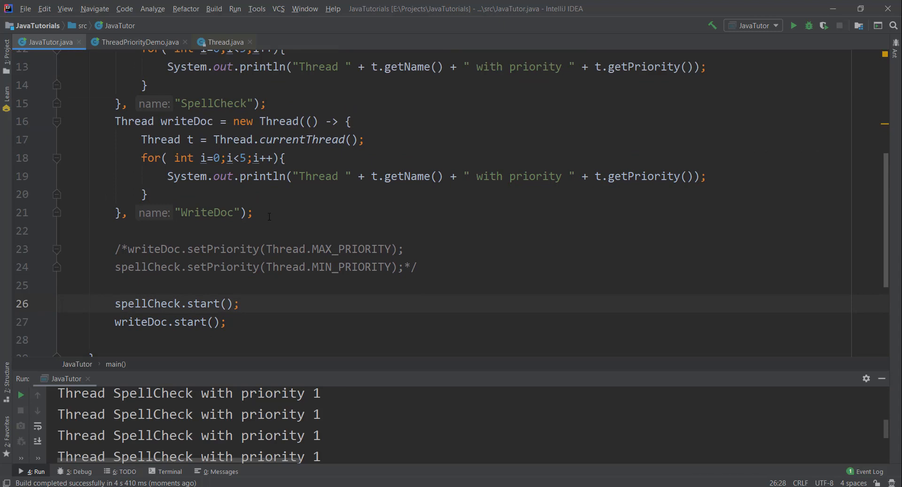